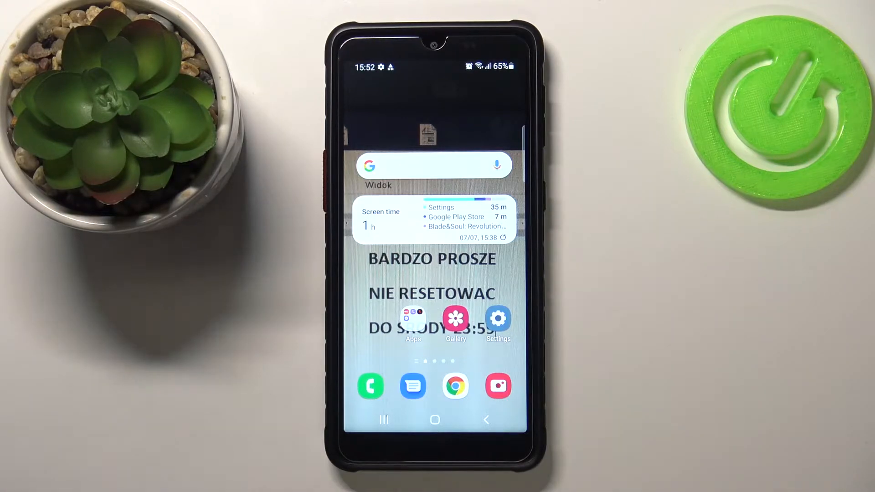
Step: Launch Settings from the home screen and go to Sounds and vibration
left_click(497, 321)
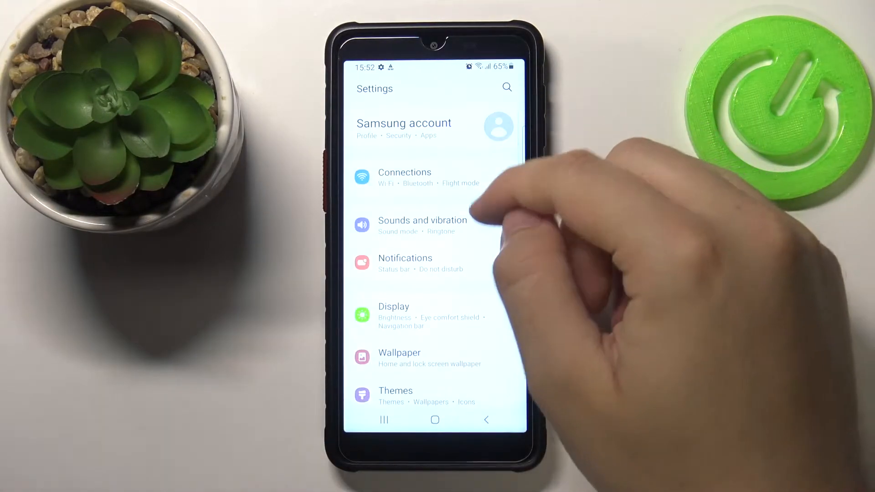
scroll("up", 3)
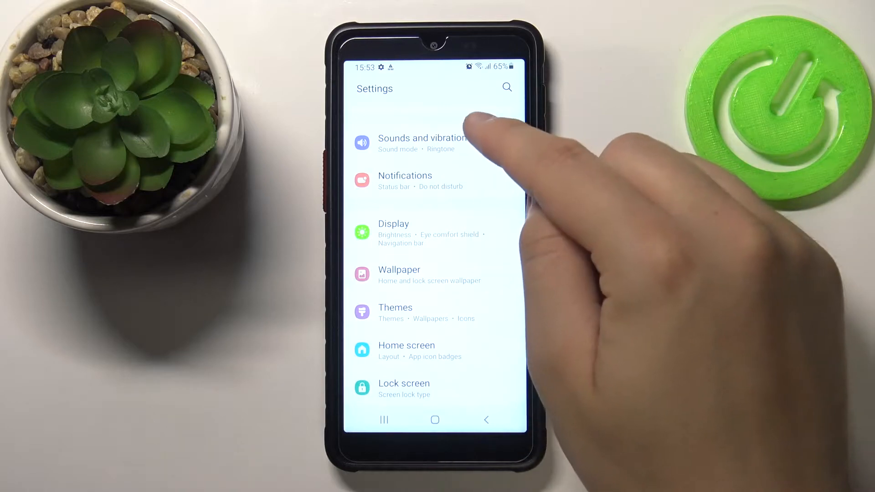
left_click(421, 142)
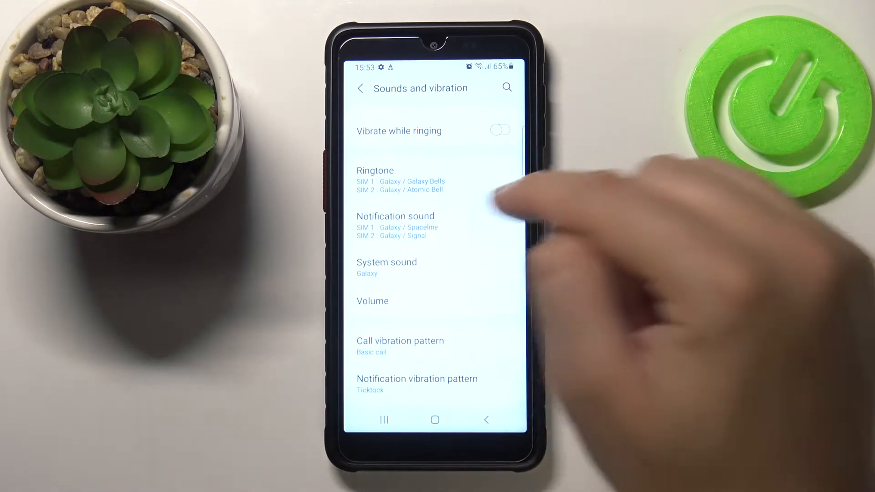
Step: Open Notification sound to show the SIM 1 and SIM 2 sound entries
left_click(395, 216)
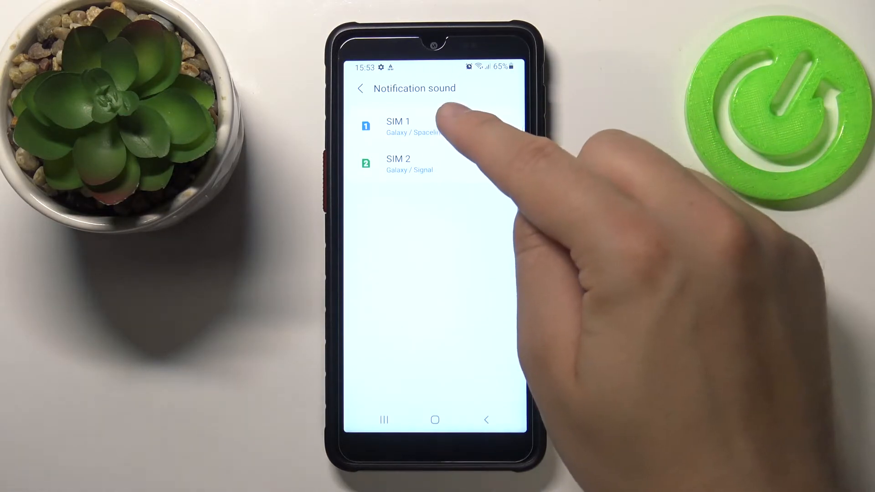
Step: Set SIM 1's notification sound to Crescent, leaving SIM 2 on Signal
left_click(398, 122)
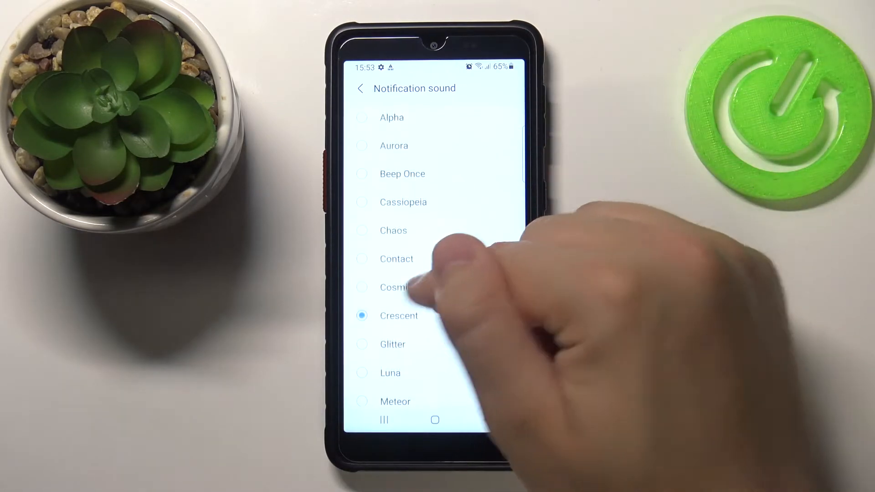
left_click(399, 316)
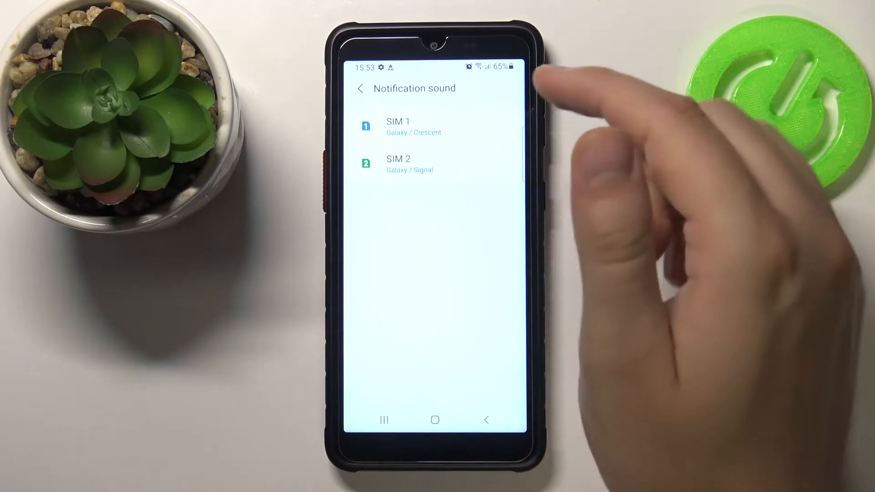
left_click(413, 126)
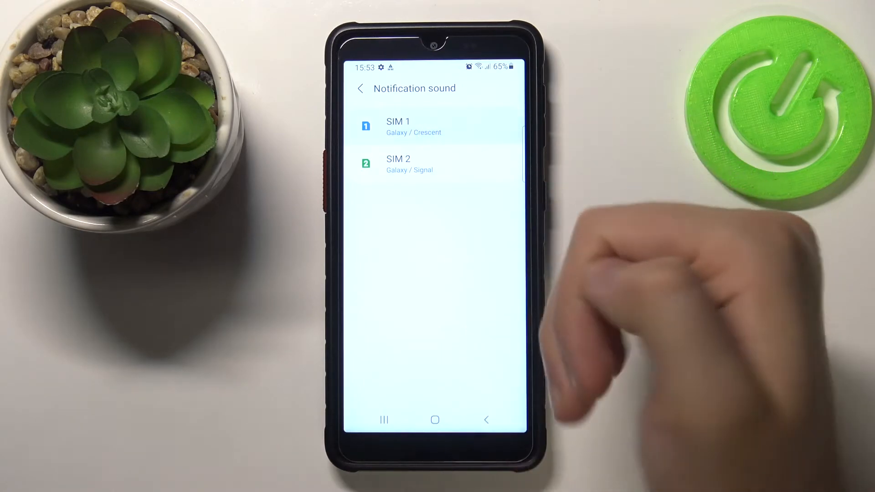
Step: Reopen the SIM notification sound list and choose Bells under Calm
left_click(398, 125)
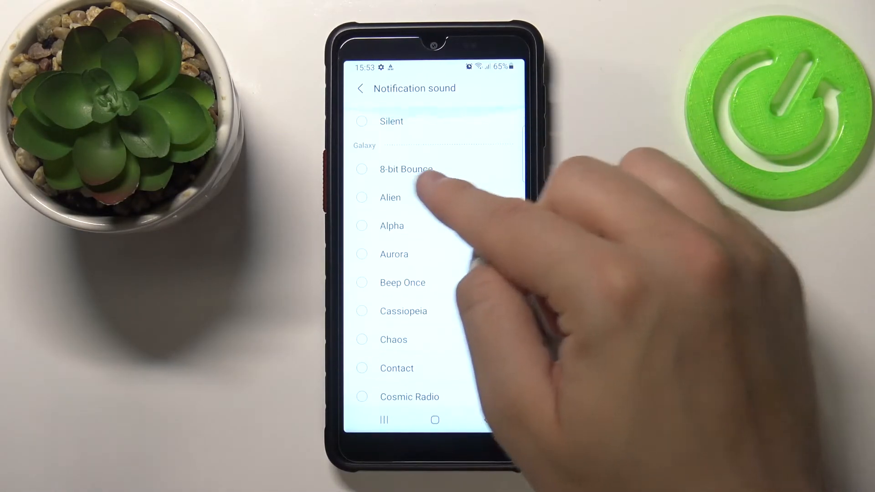
scroll("down", 3)
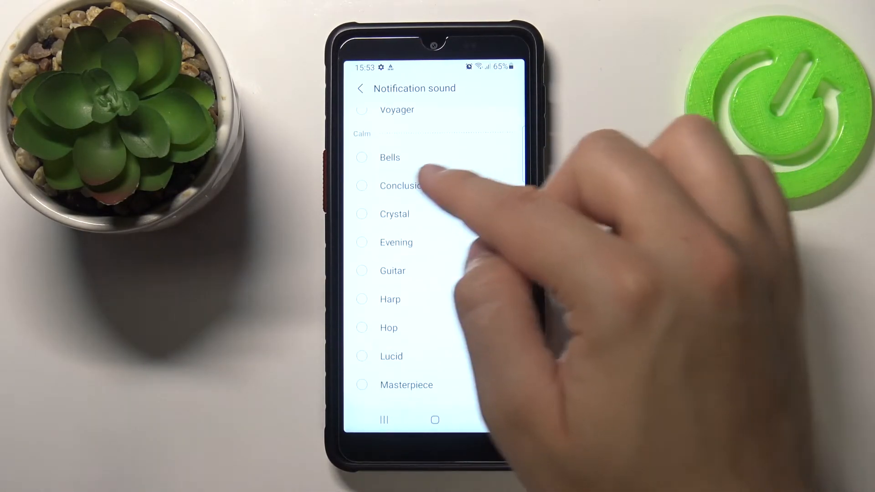
left_click(361, 157)
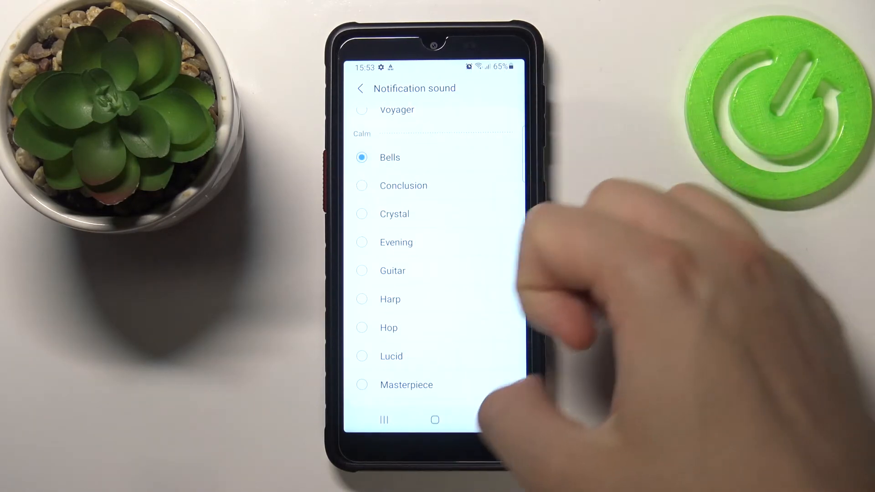